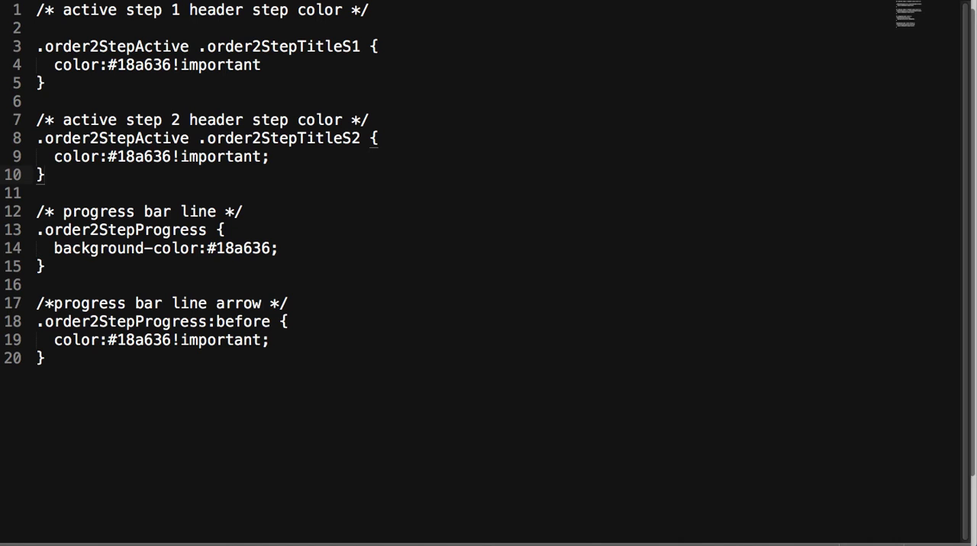
- Select all the step-header and progress-bar CSS in the text editor
{"action": "key", "text": "ctrl+a"}
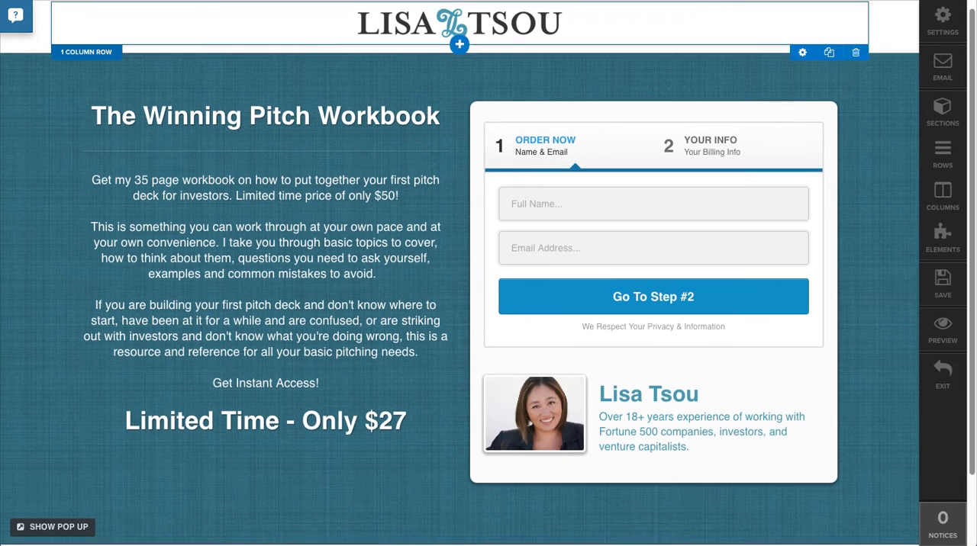
- Paste the CSS into the page's Custom CSS and recolour every #18a636 to #4598b2
{"action": "left_click", "coordinate": [942, 23]}
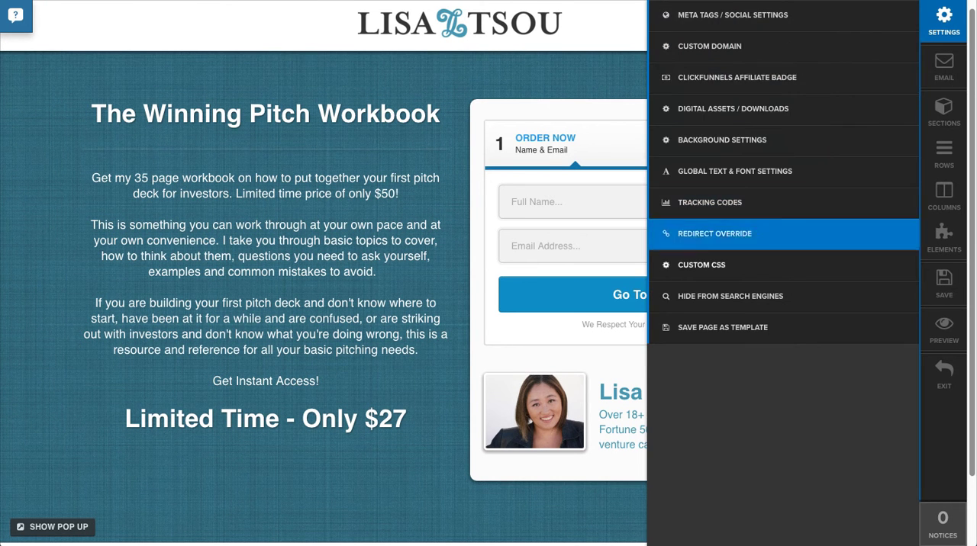
{"action": "left_click", "coordinate": [700, 265]}
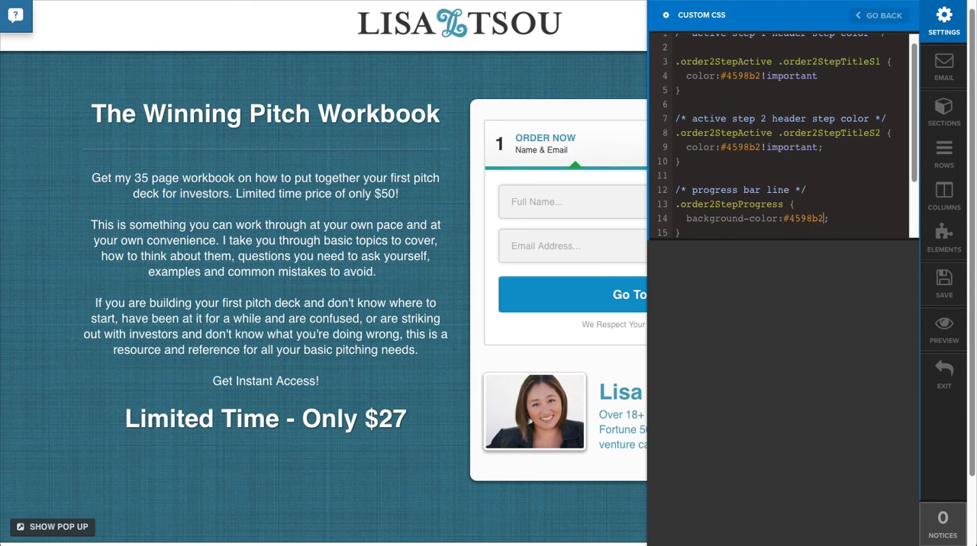
{"action": "scroll", "scroll_direction": "down", "scroll_amount": 3}
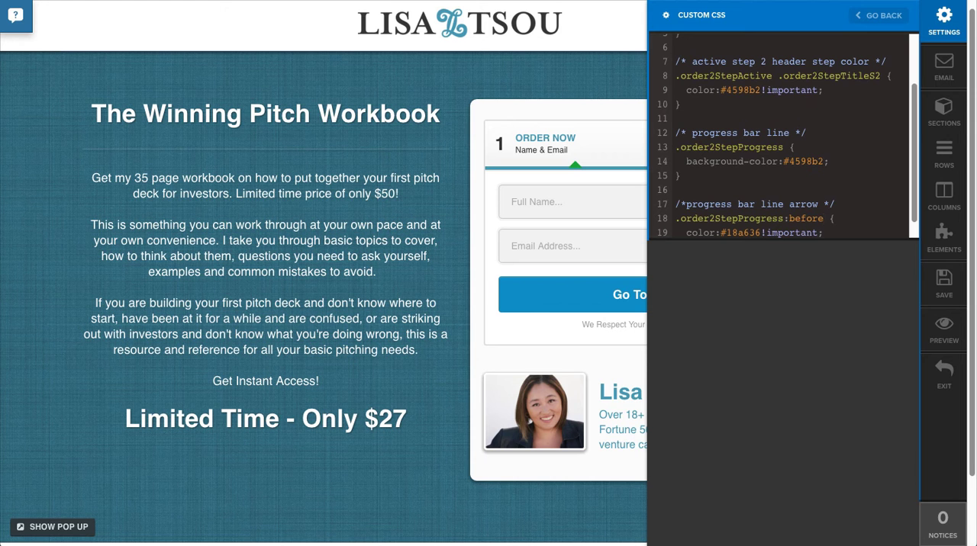
{"action": "double_click", "coordinate": [739, 233]}
{"action": "type", "text": "4598b2"}
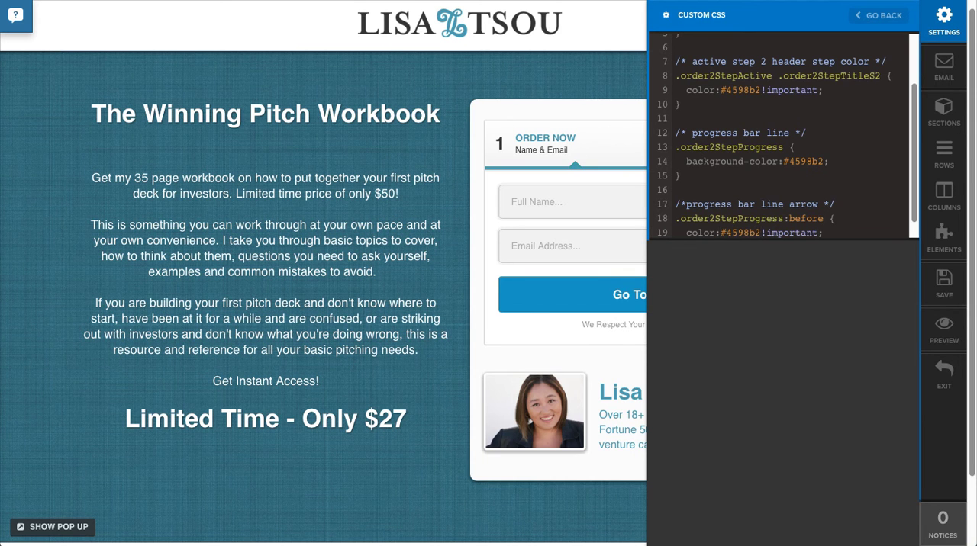
- Set the Go To Step #2 button to Medium size and Flat Color style
{"action": "left_click", "coordinate": [943, 238]}
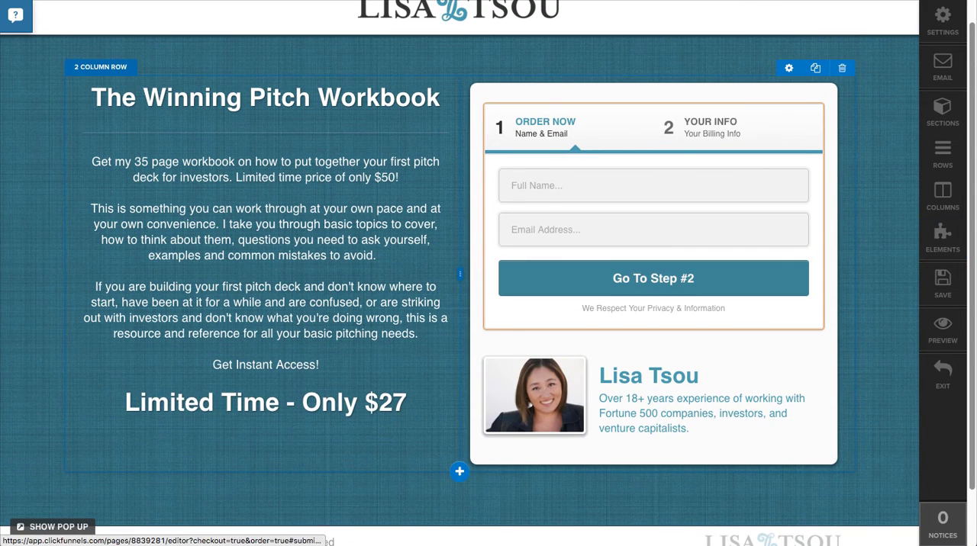
{"action": "left_click", "coordinate": [942, 238]}
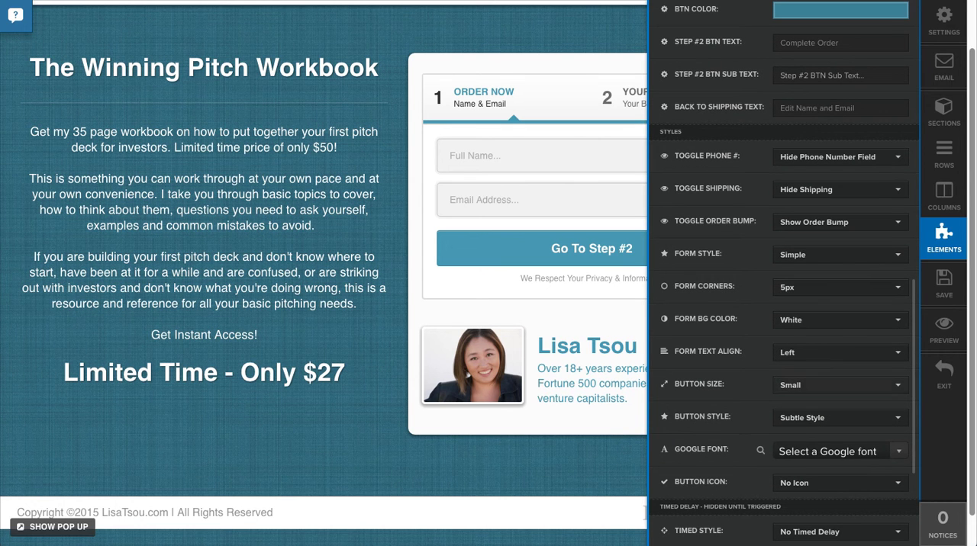
{"action": "left_click", "coordinate": [839, 385]}
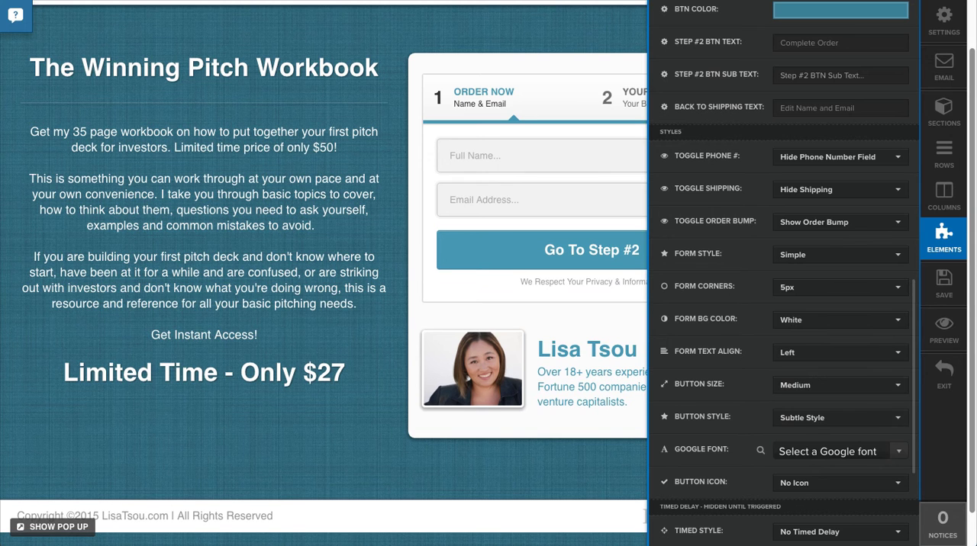
{"action": "left_click", "coordinate": [839, 418]}
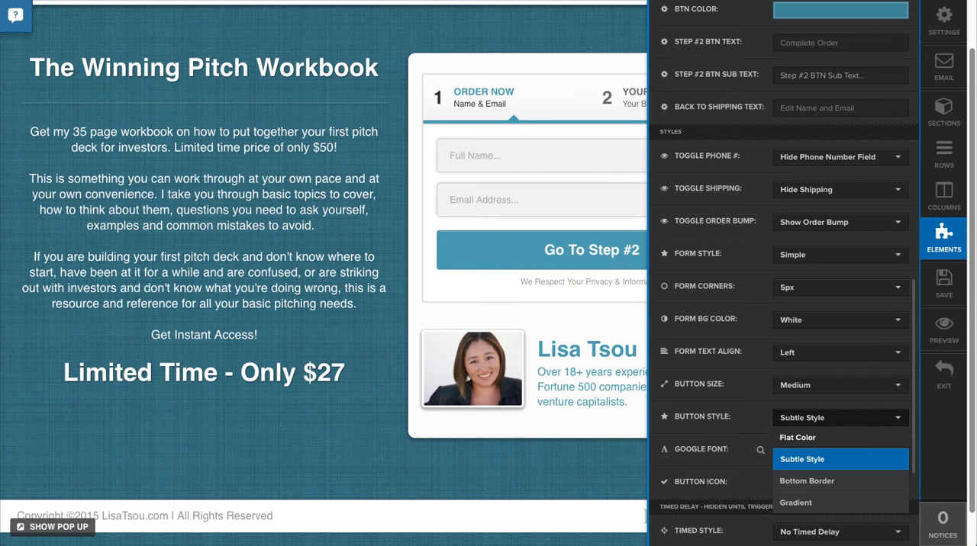
{"action": "left_click", "coordinate": [797, 437]}
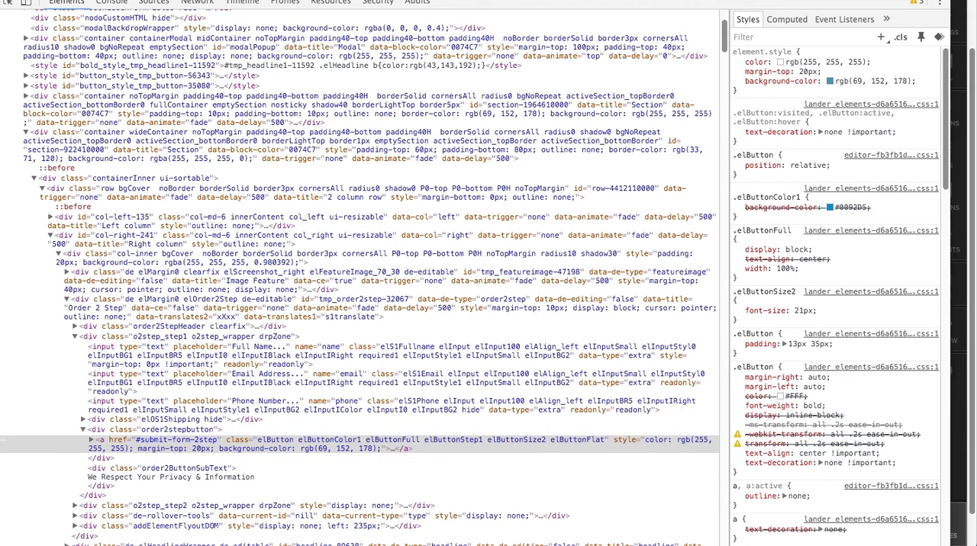
- Inspect the button's <a> element inside div.order2stepbutton, then close DevTools
{"action": "left_click", "coordinate": [82, 440]}
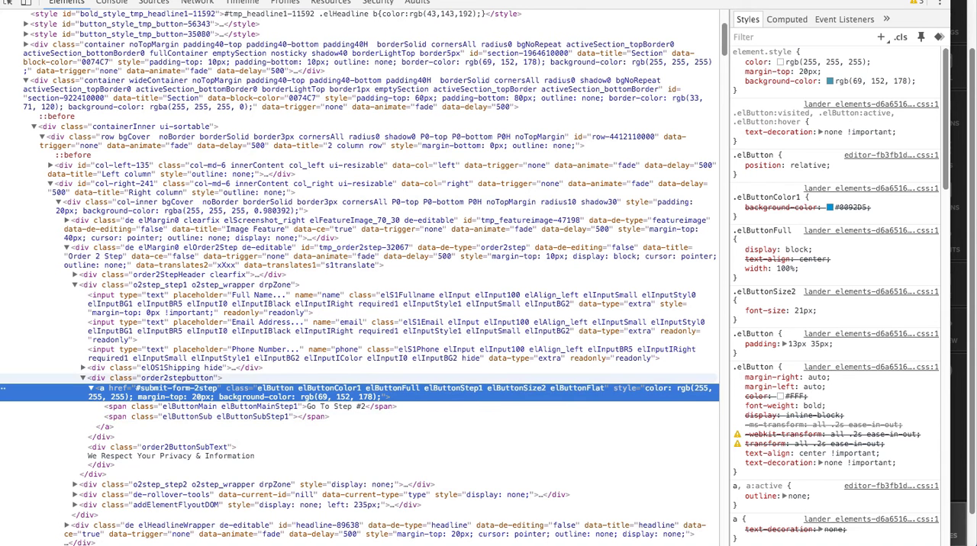
{"action": "left_click", "coordinate": [152, 378]}
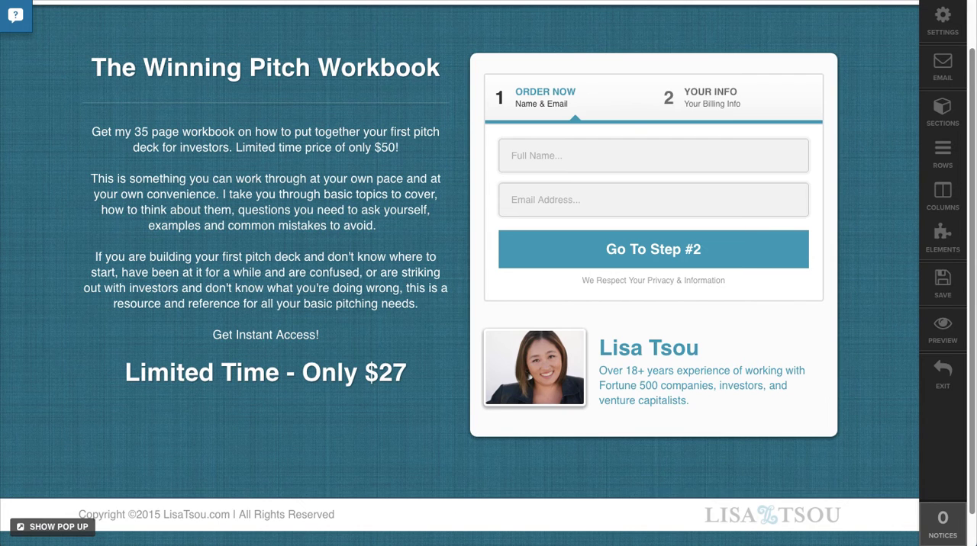
- Add a .order2stepbutton .elButton rule with border-radius:20px!important and a box-shadow
{"action": "left_click", "coordinate": [942, 19]}
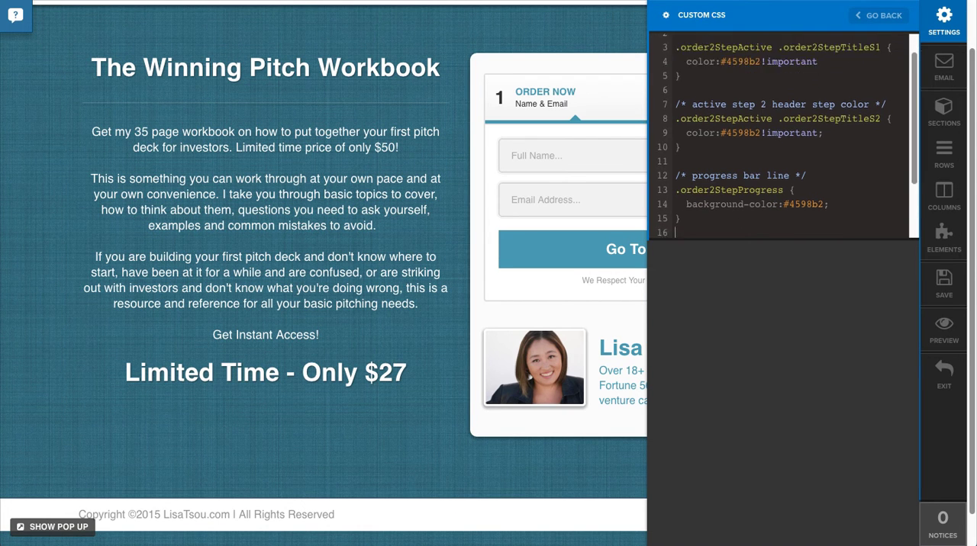
{"action": "type", "text": "order2stepbutton"}
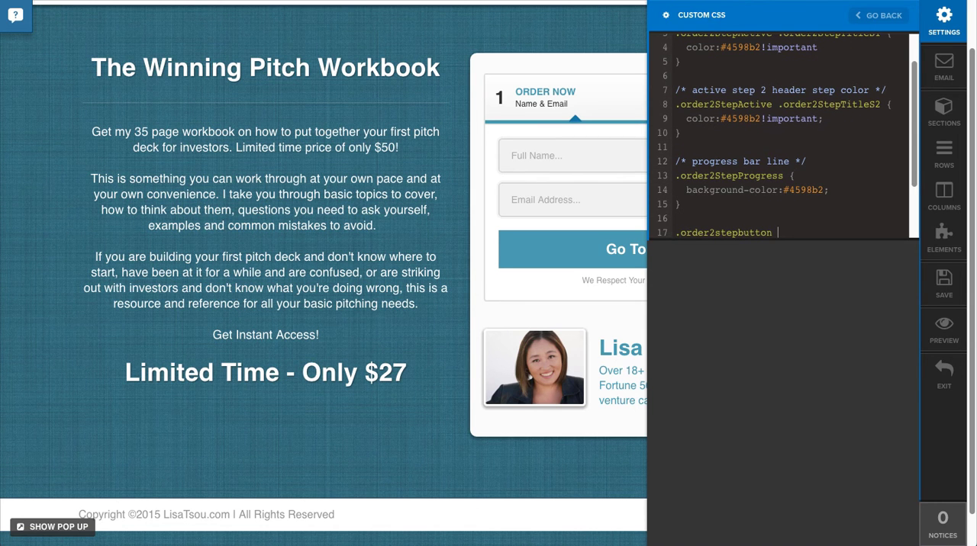
{"action": "type", "text": "{"}
{"action": "type", "text": "/* button */"}
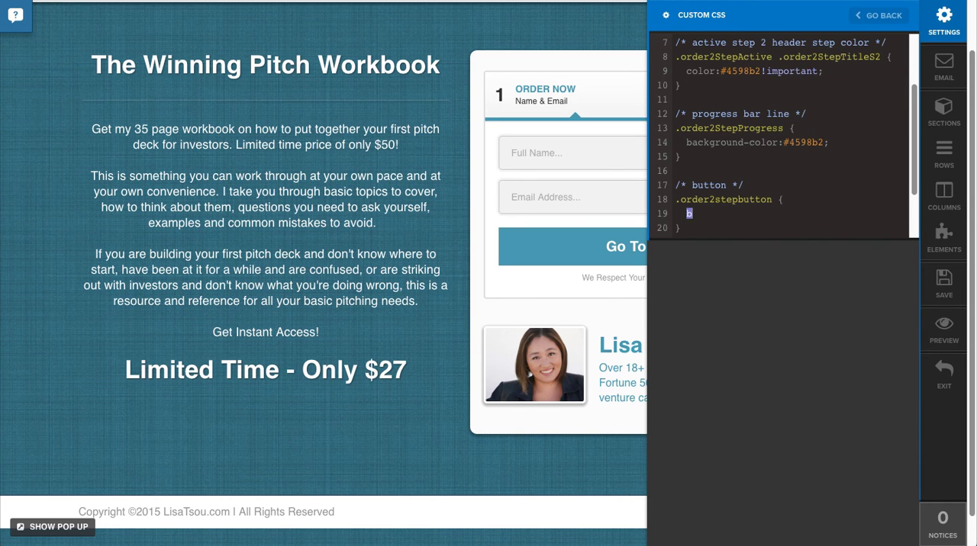
{"action": "type", "text": "border-radius:20px"}
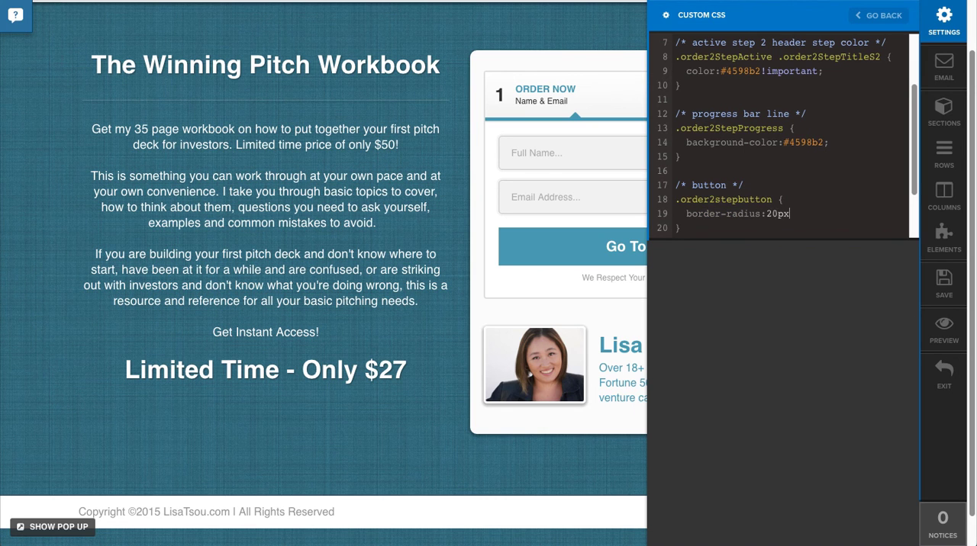
{"action": "type", "text": "!important;"}
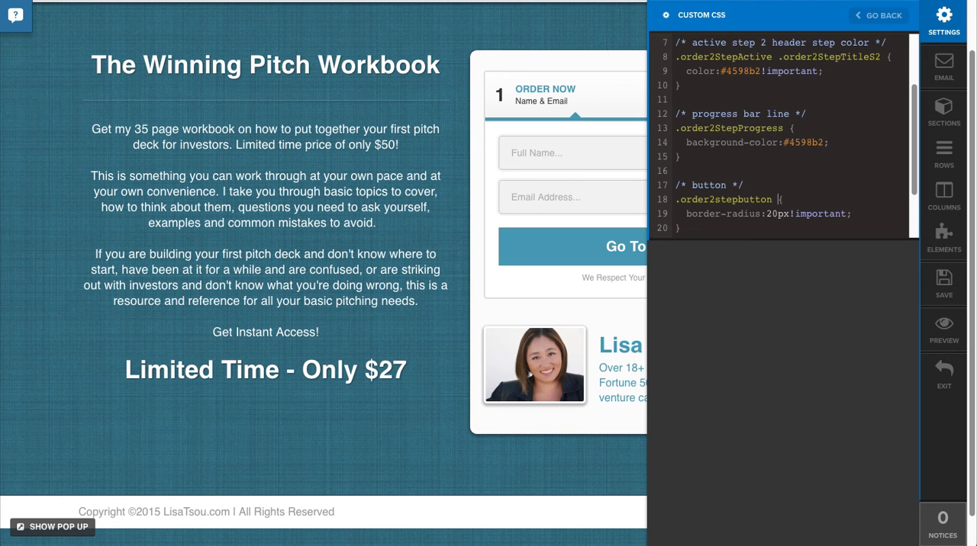
{"action": "type", "text": ".elButton"}
{"action": "type", "text": "box-shadow:0 2px 5px 2px rgba(0,0,0,0"}
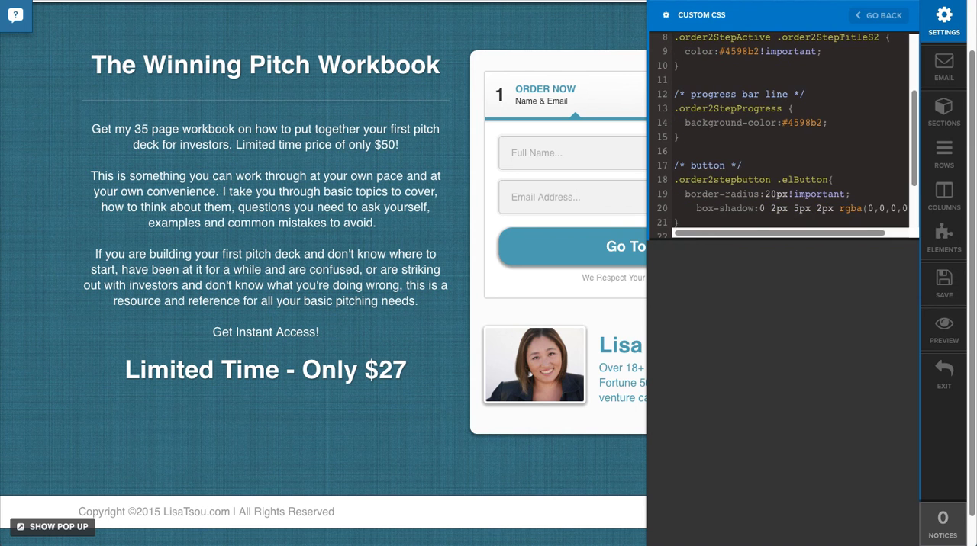
- Toggle the Order 2 Step form to preview Step #2 with card fields and Complete Order
{"action": "left_click", "coordinate": [879, 15]}
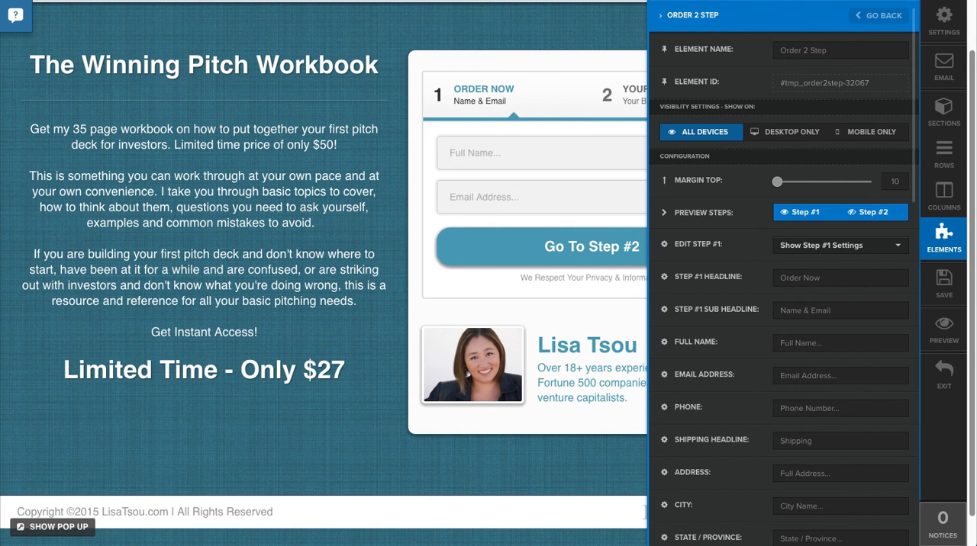
{"action": "left_click", "coordinate": [871, 212]}
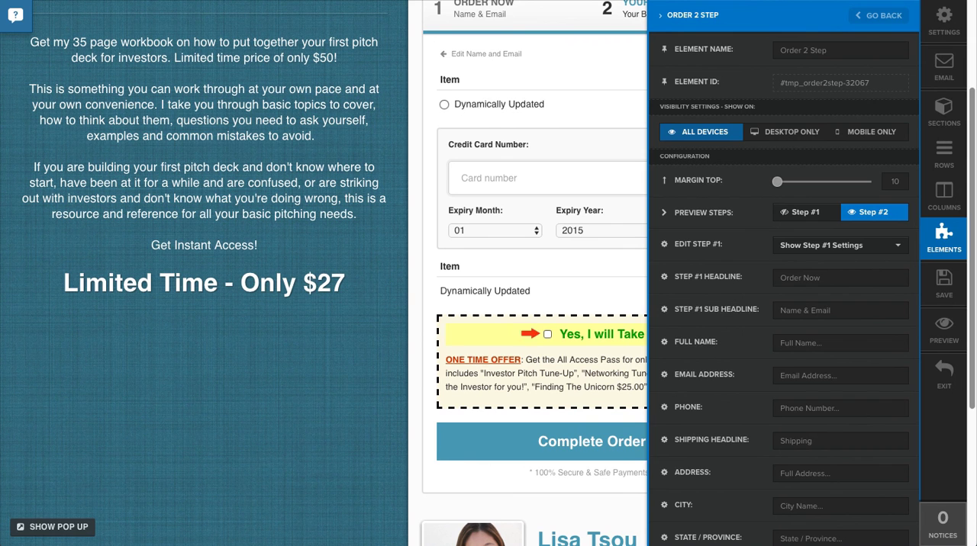
{"action": "mouse_move", "coordinate": [635, 463]}
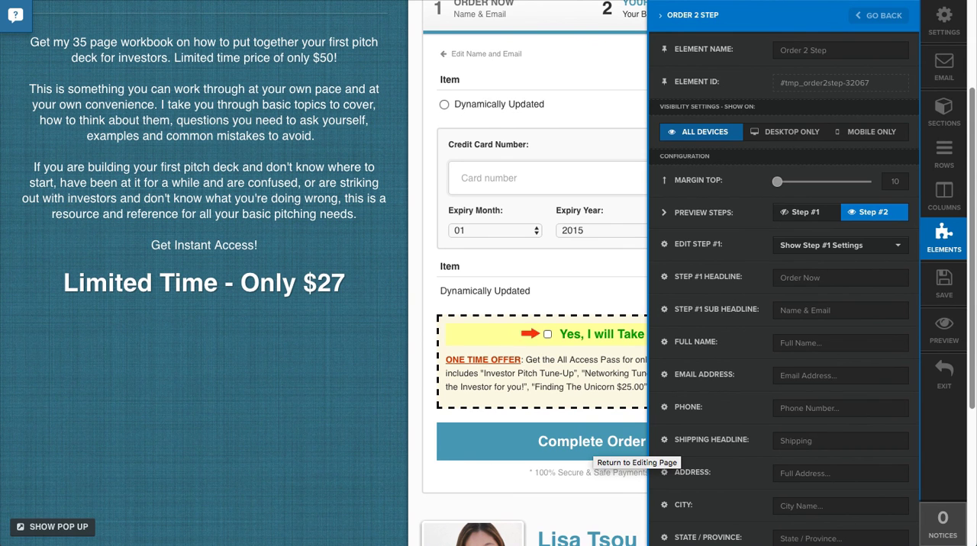